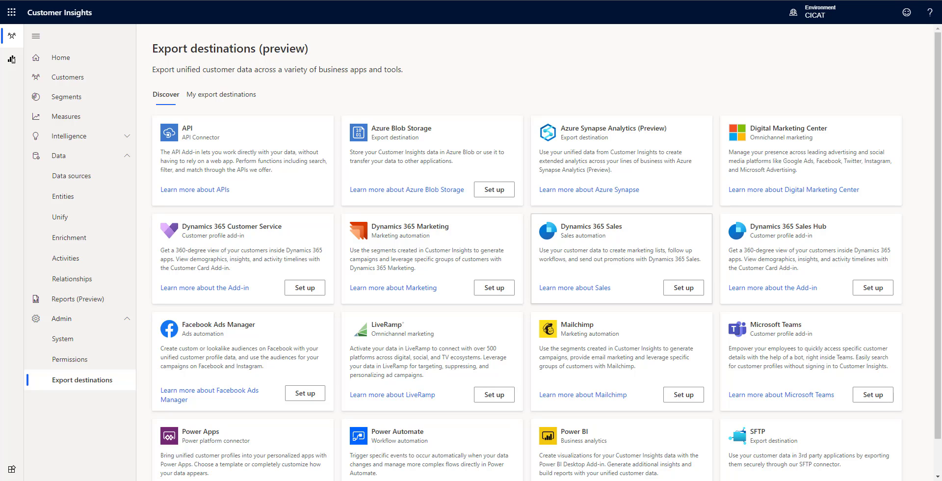
mouse_move(564, 80)
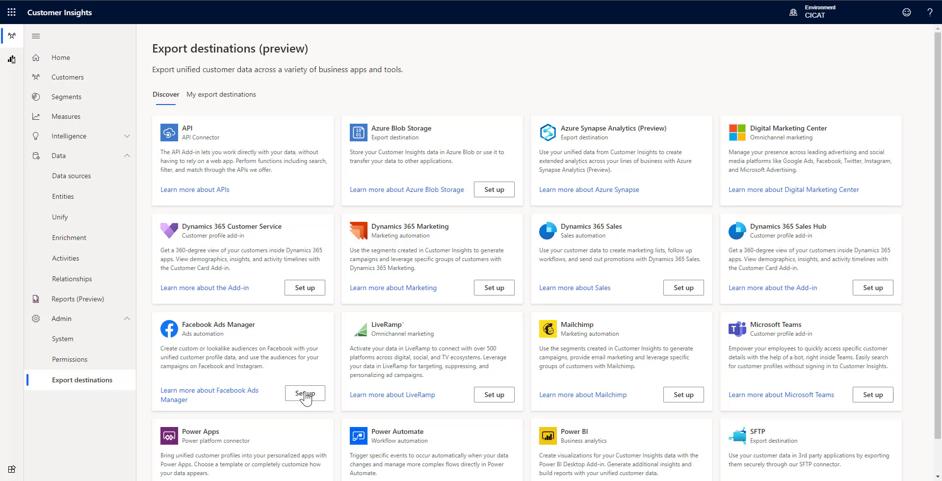
Name the Facebook Ads Manager destination 'Facebook Demo', sign in, and review the ad account and audiences
left_click(304, 392)
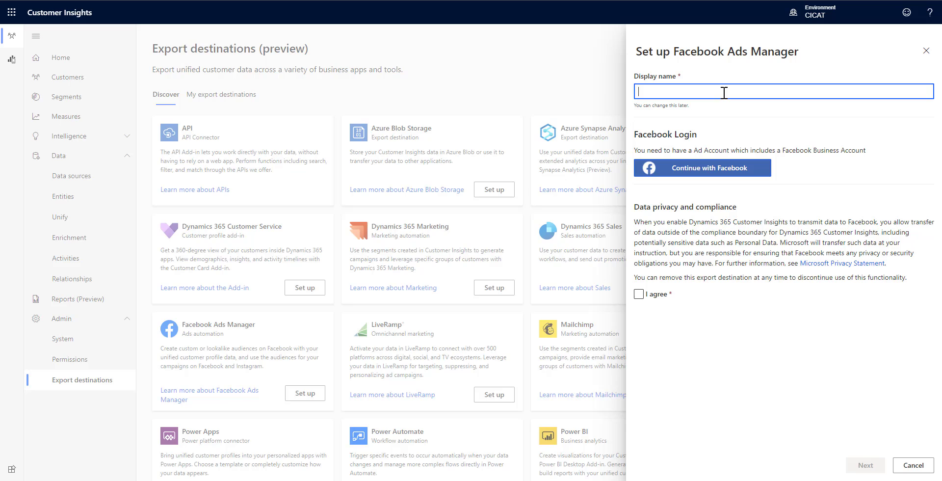
type("Facebo")
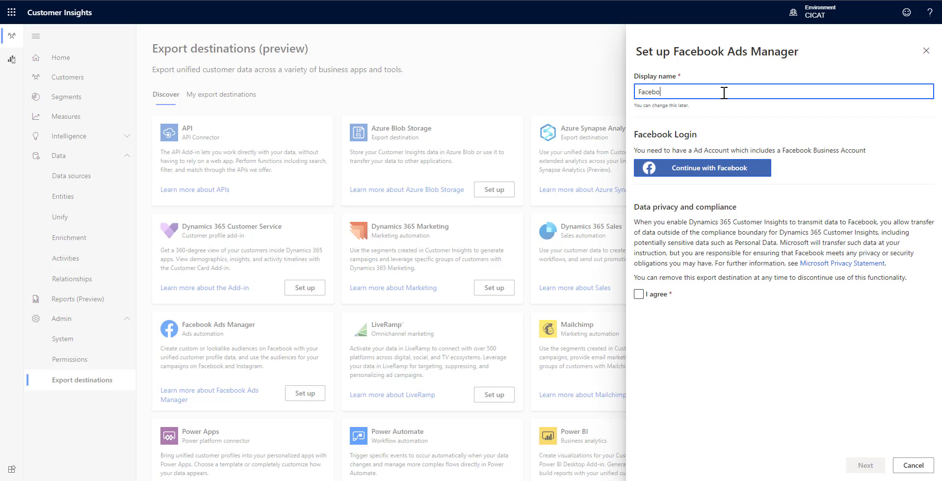
type("ok Demo")
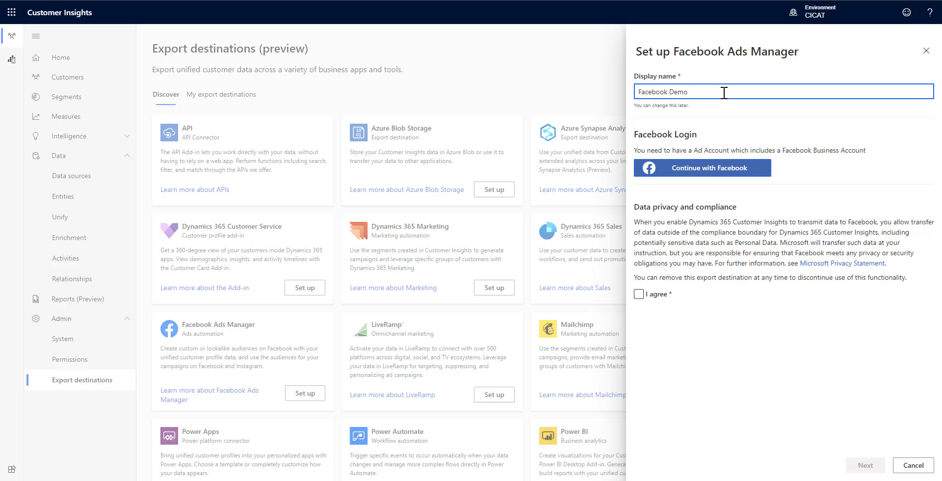
mouse_move(711, 173)
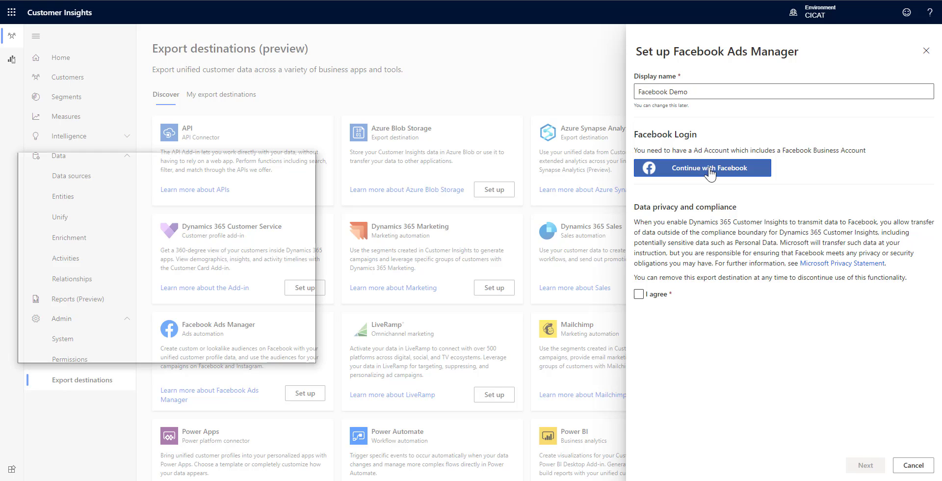
left_click(701, 167)
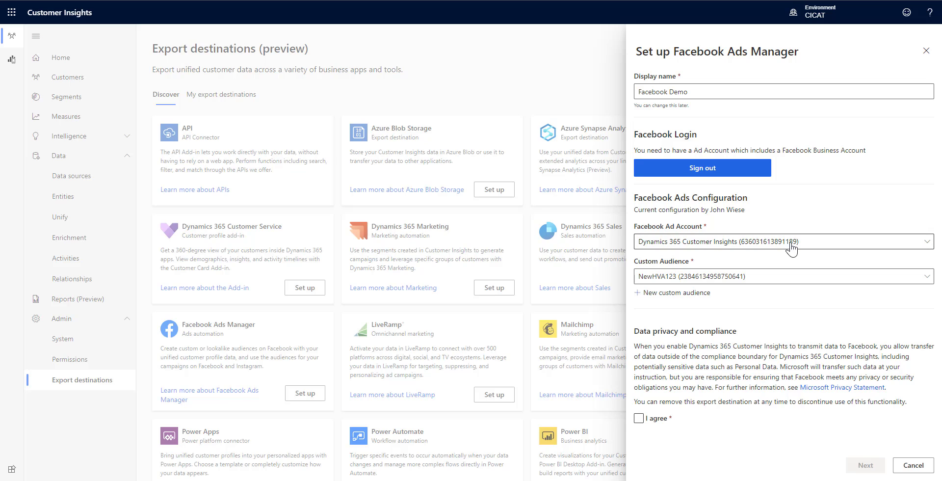
left_click(781, 241)
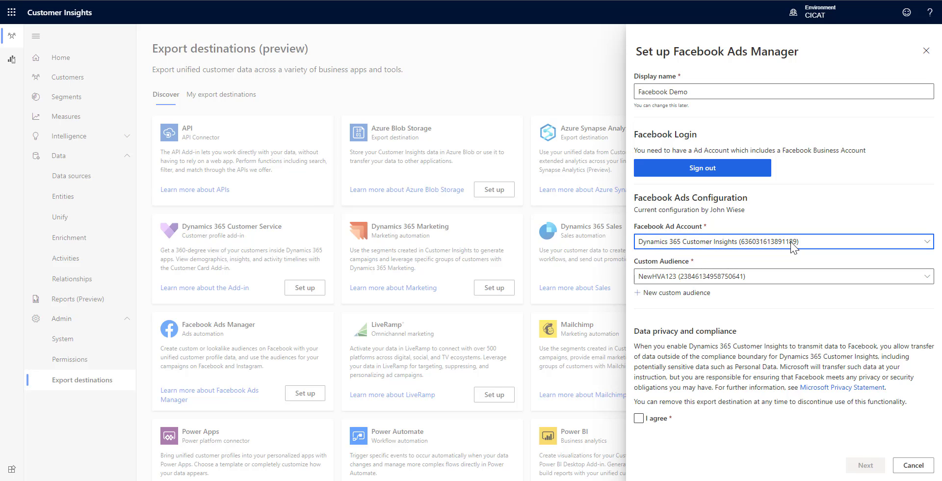
left_click(781, 276)
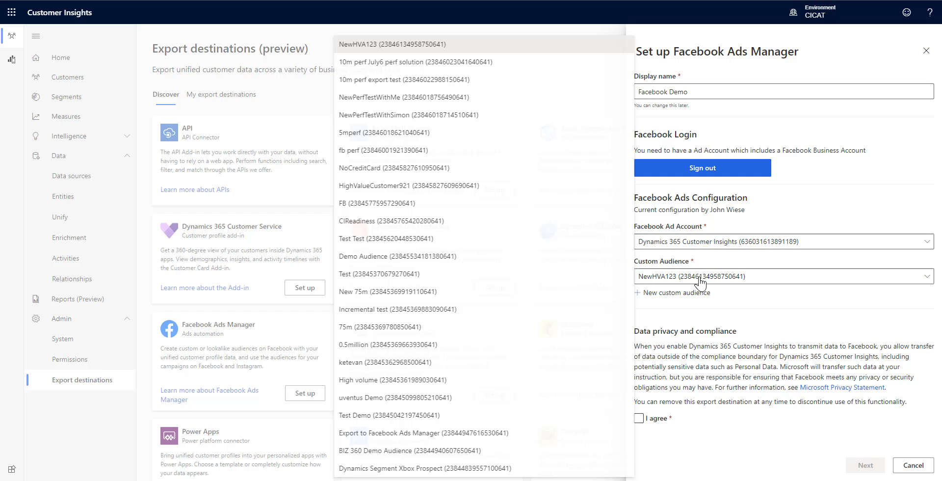
mouse_move(413, 309)
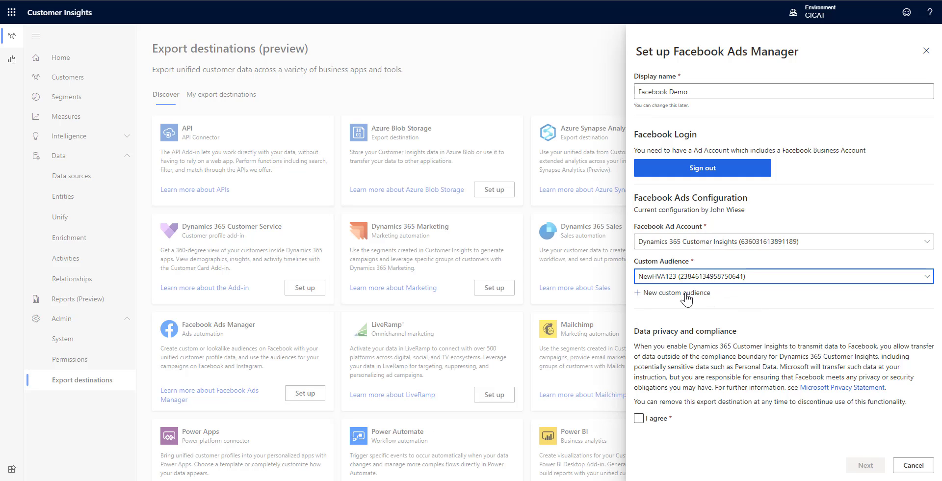
Create the custom audience 'jwiese Demo' and accept the data privacy terms
left_click(673, 293)
type("jwiese Demo")
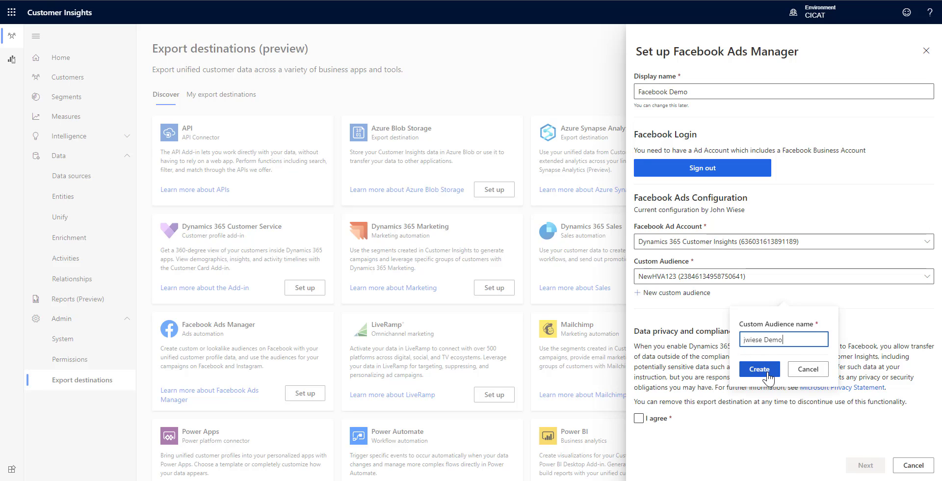
left_click(758, 368)
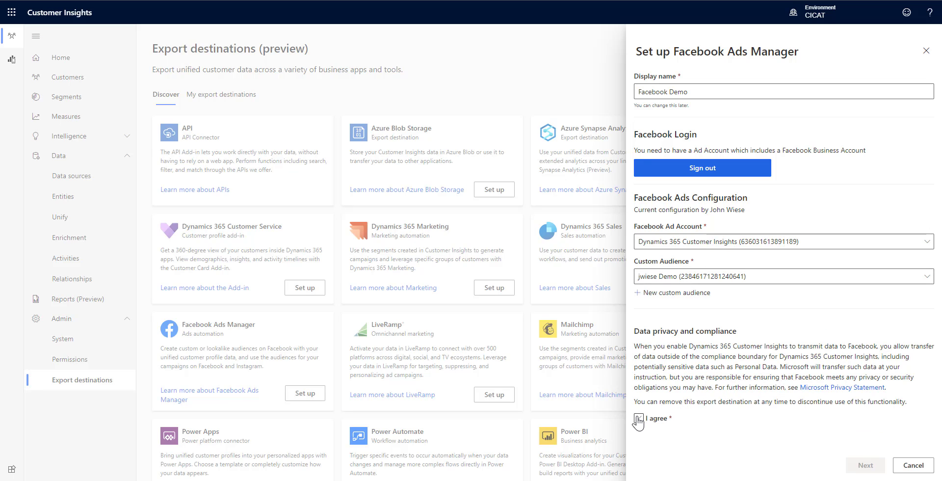
left_click(638, 417)
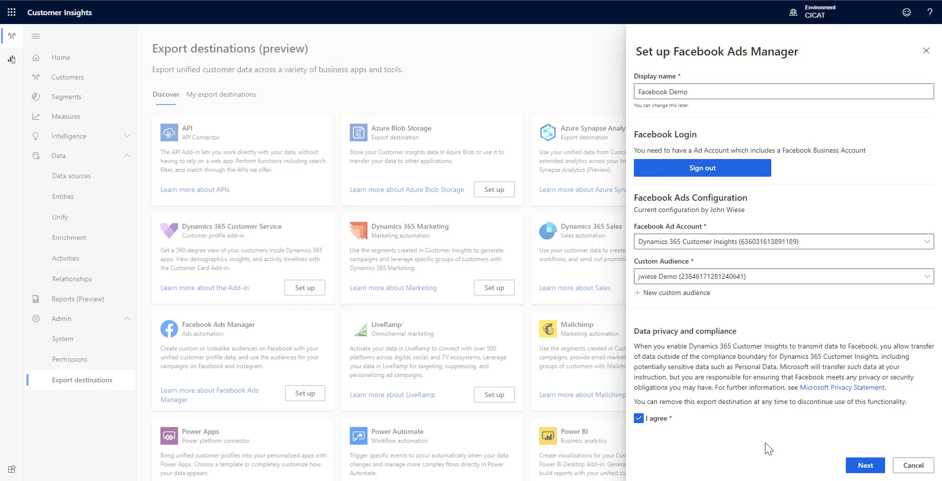
Match on Email using the eCommerceContacts EMail field, include SummerPromotion, and save the destination
left_click(864, 465)
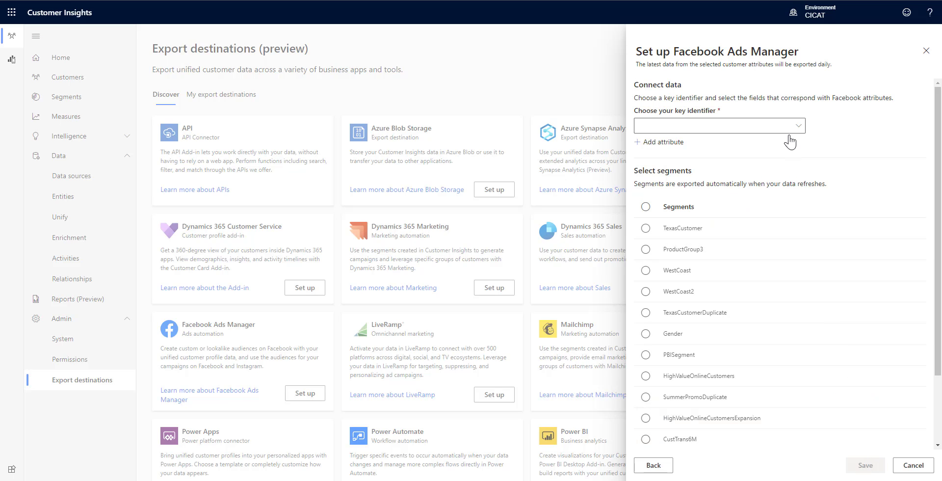
mouse_move(838, 136)
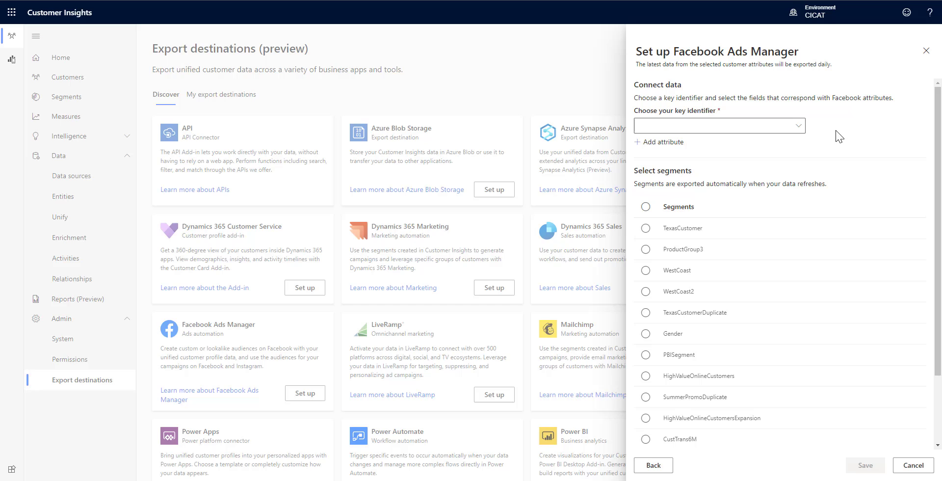
left_click(718, 125)
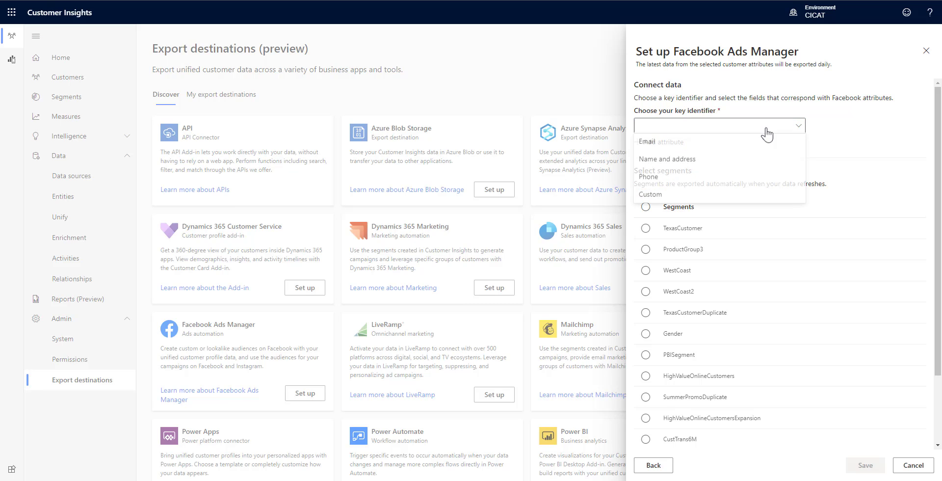
mouse_move(658, 144)
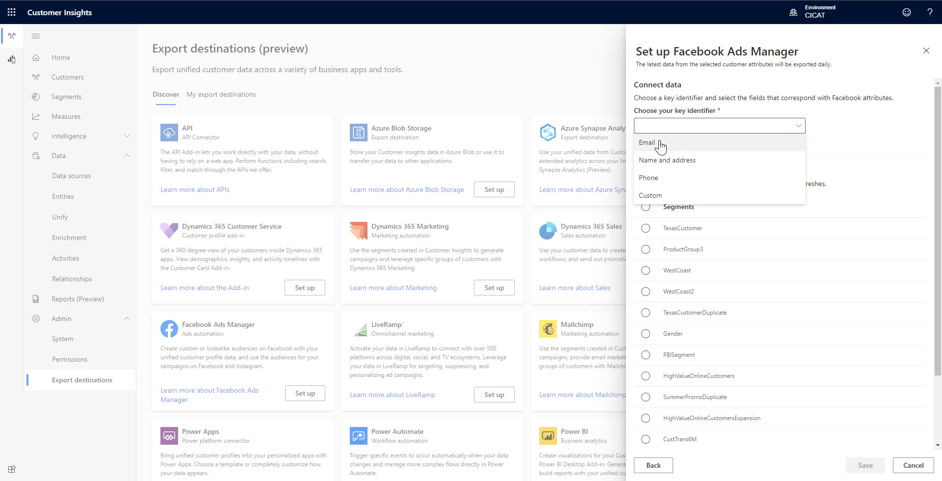
left_click(647, 142)
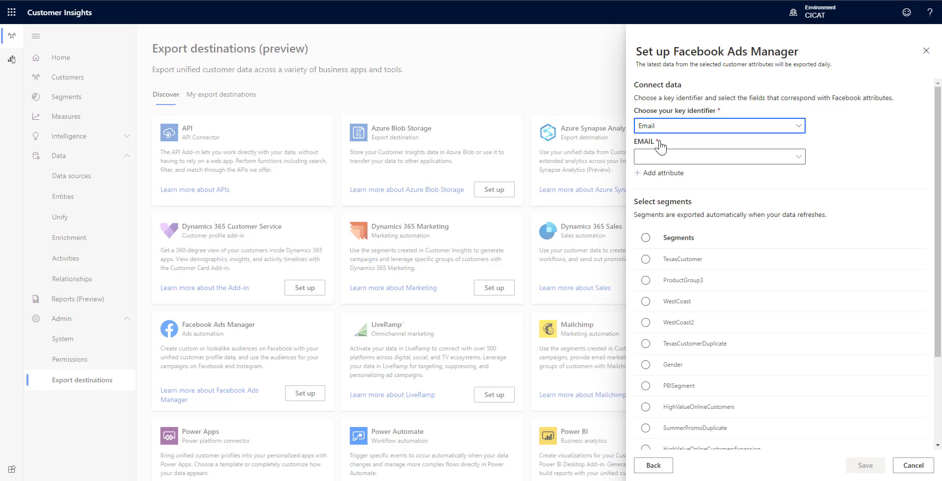
mouse_move(787, 163)
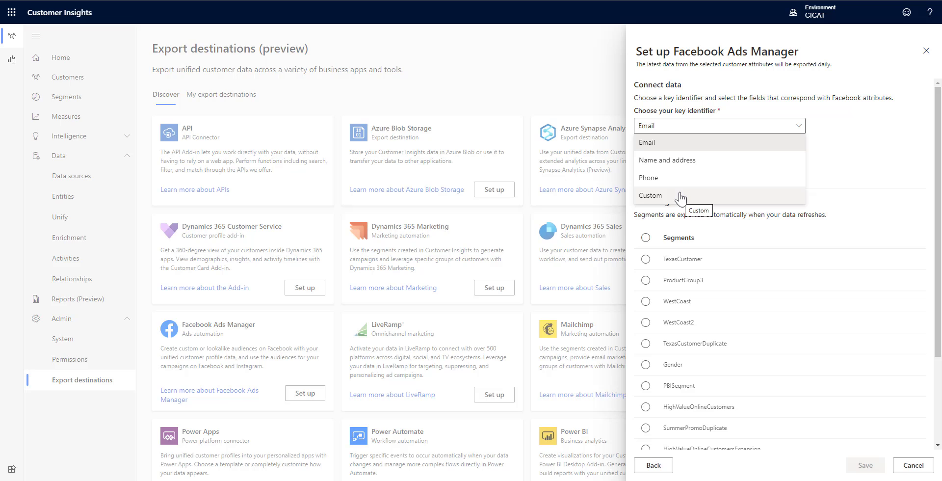
mouse_move(680, 194)
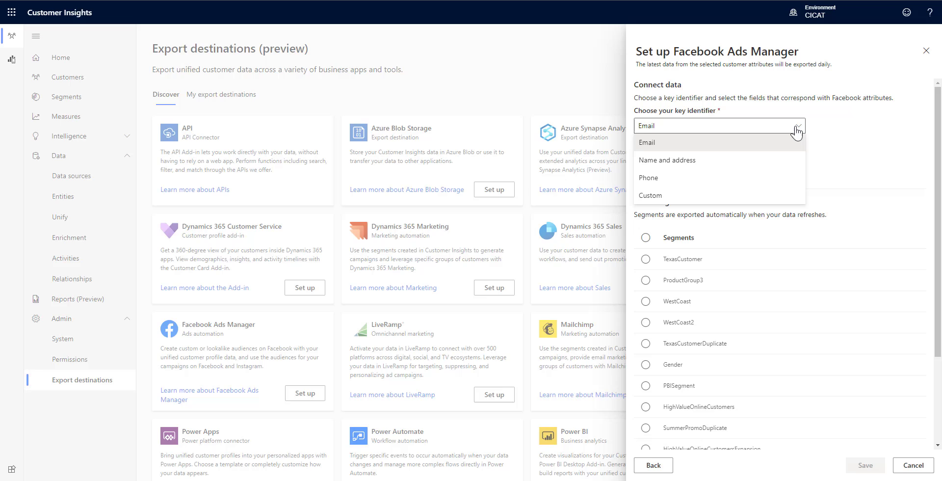
mouse_move(761, 156)
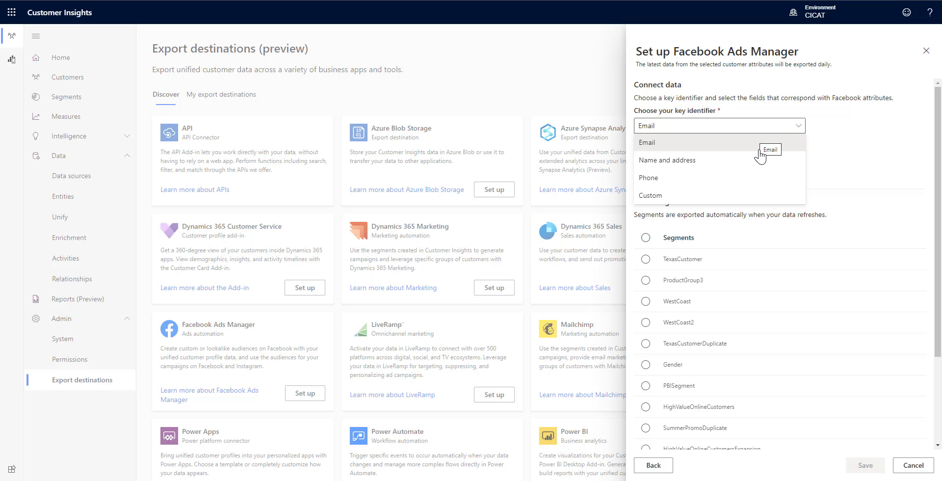
left_click(647, 142)
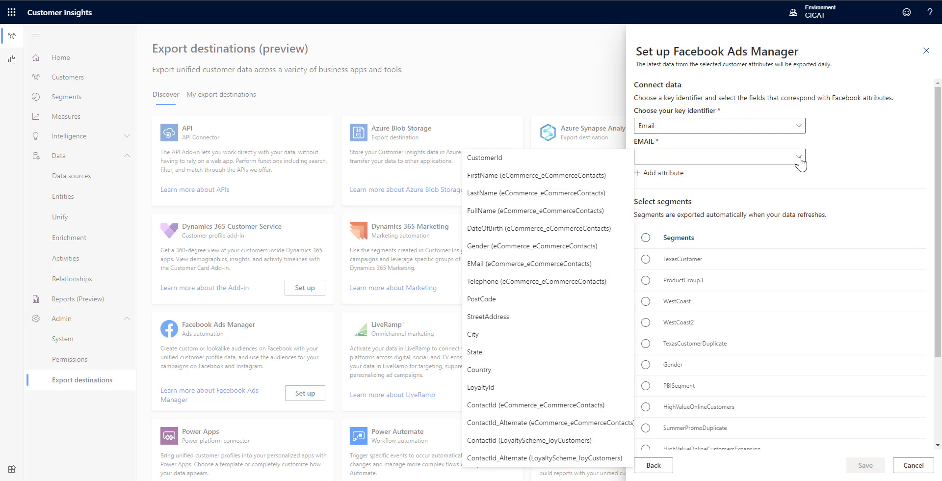
mouse_move(529, 263)
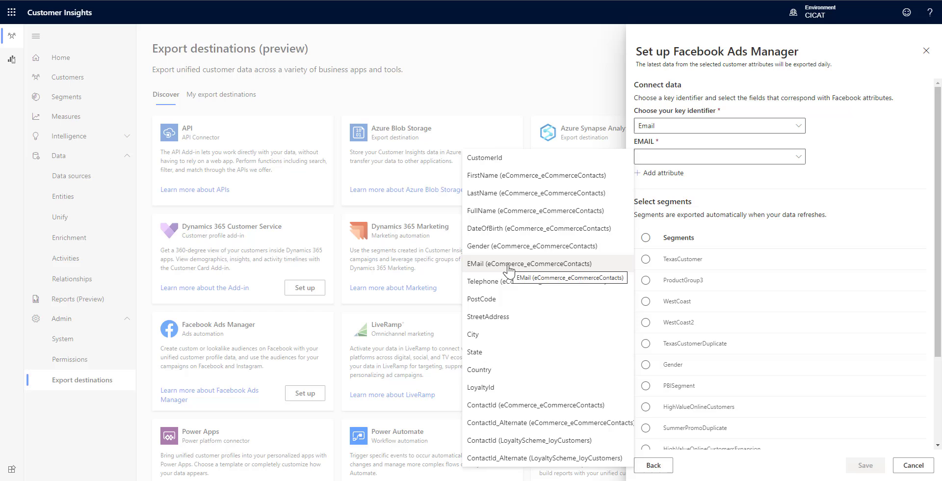
left_click(530, 264)
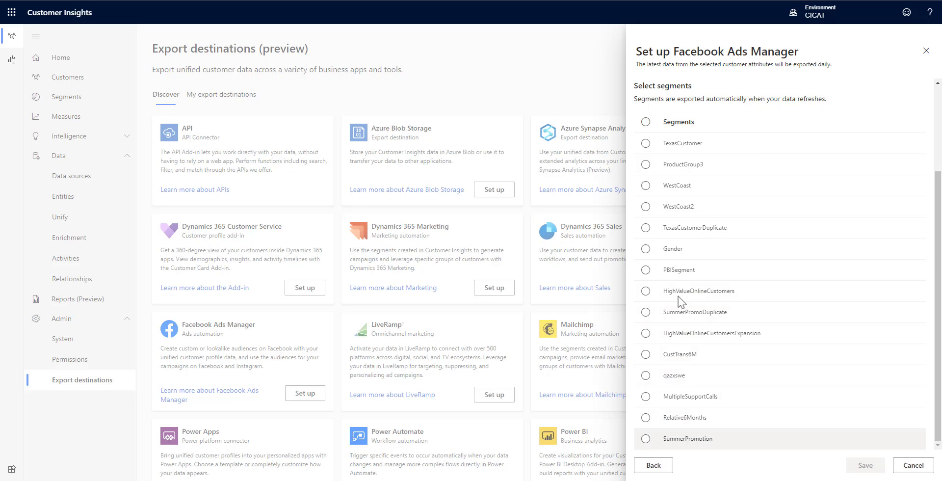
left_click(645, 438)
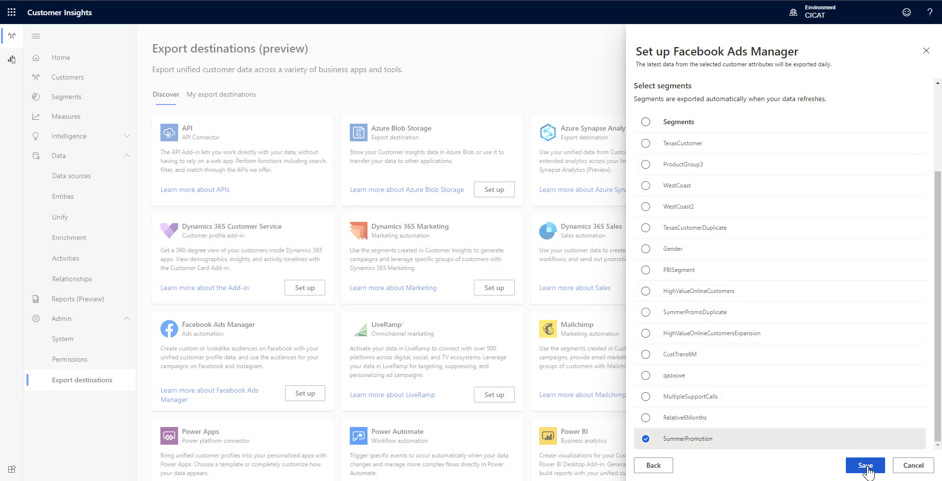
left_click(864, 465)
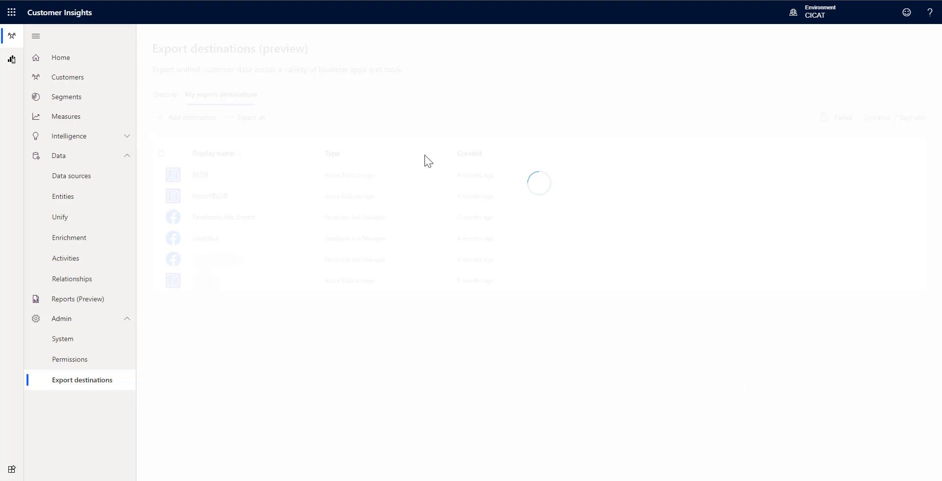
mouse_move(575, 119)
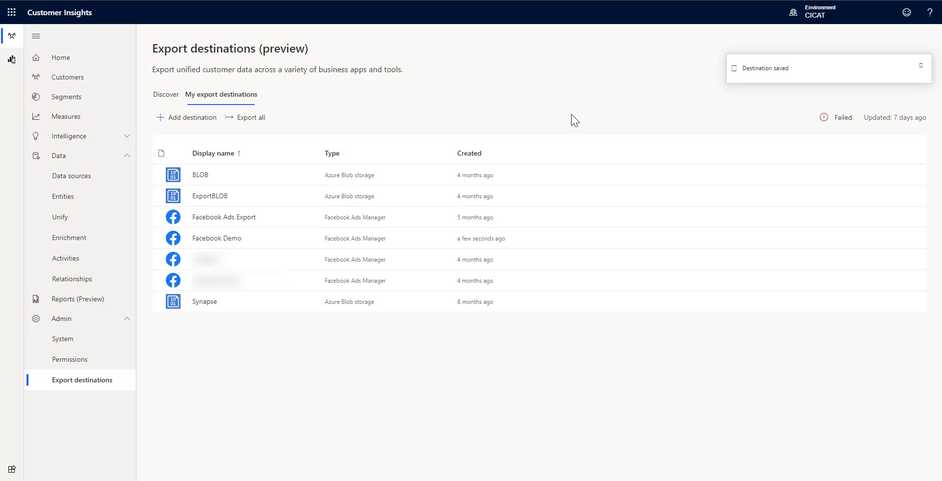
mouse_move(216, 237)
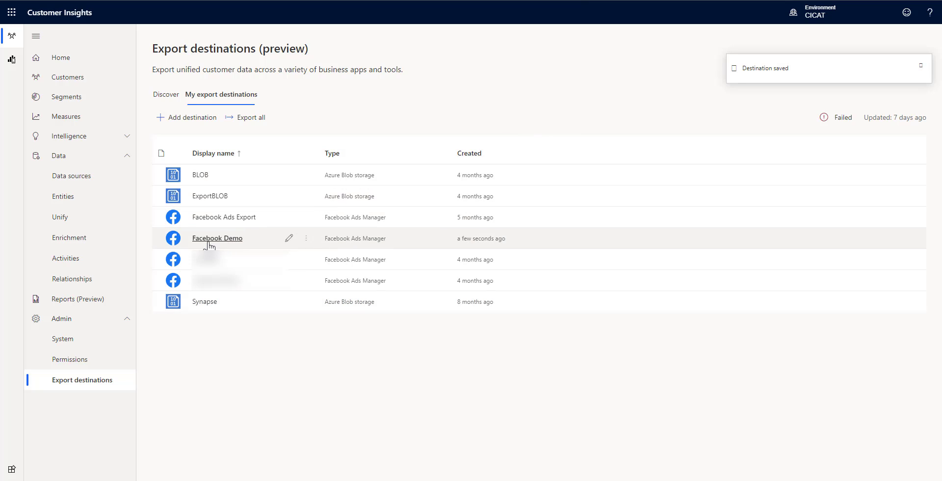
Run Export from the Facebook Demo destination's more-options menu
left_click(305, 238)
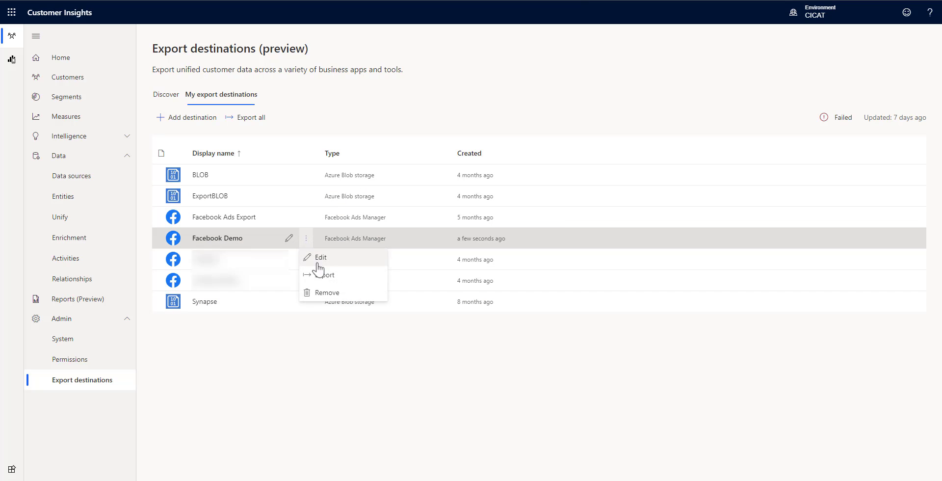
left_click(324, 274)
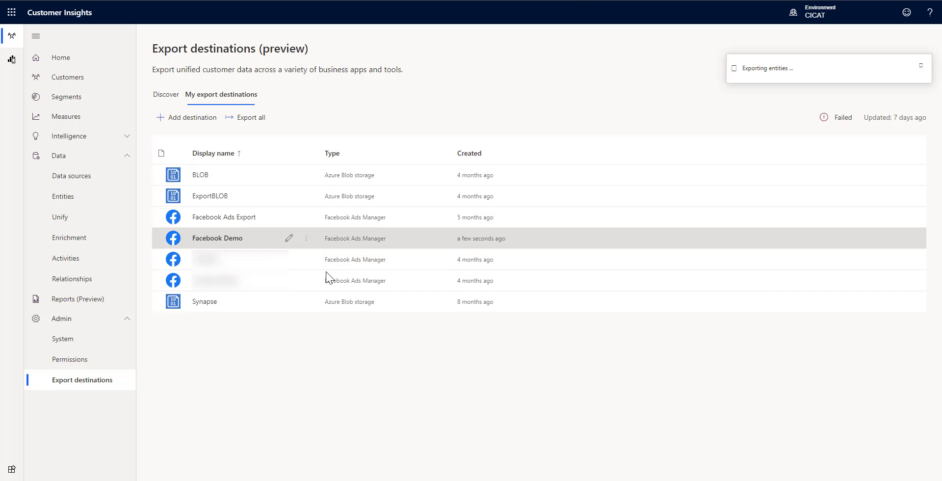
mouse_move(66, 97)
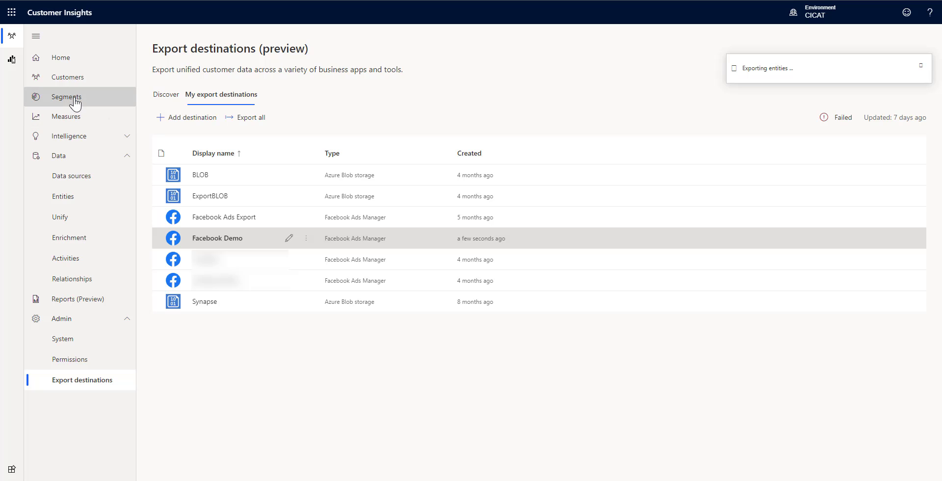
left_click(67, 97)
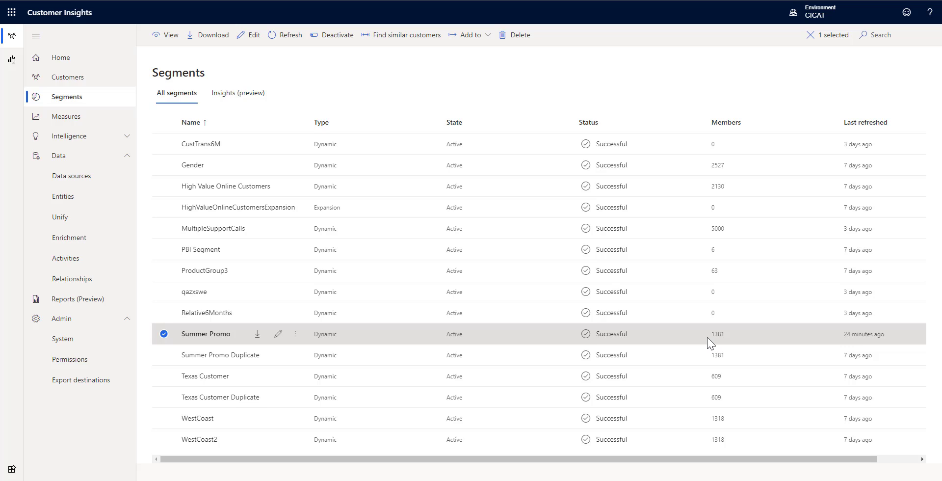
mouse_move(673, 325)
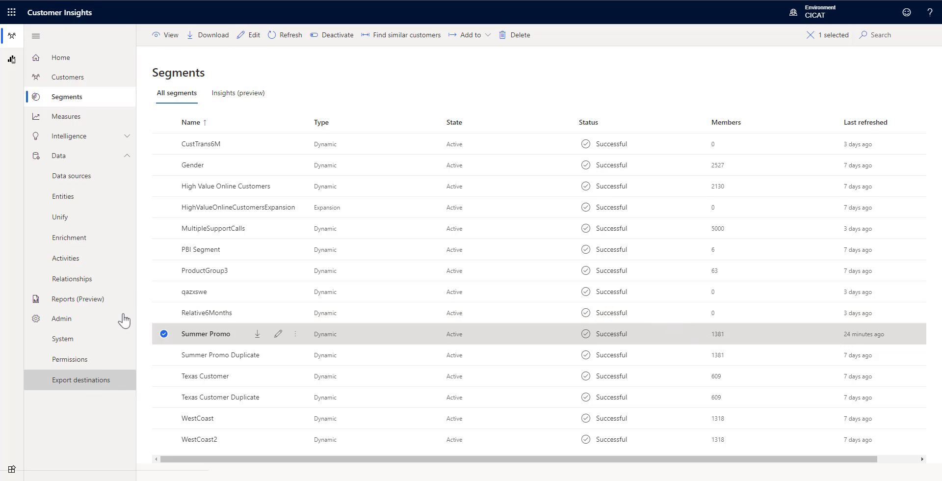
left_click(81, 380)
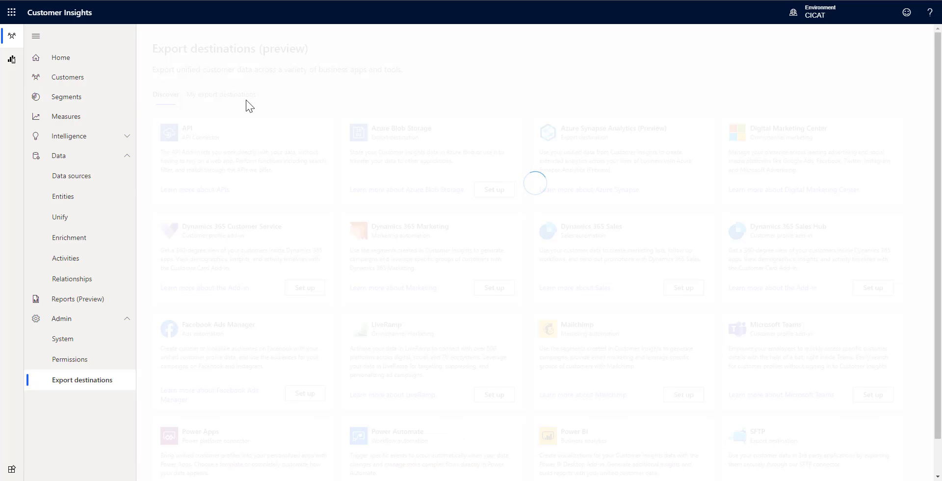
Return to My export destinations to confirm the export status is Successful
left_click(221, 94)
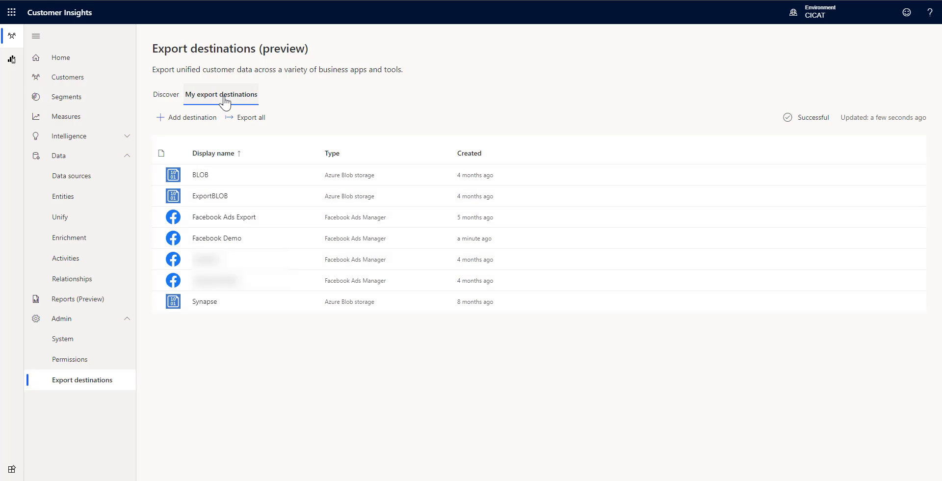
mouse_move(233, 241)
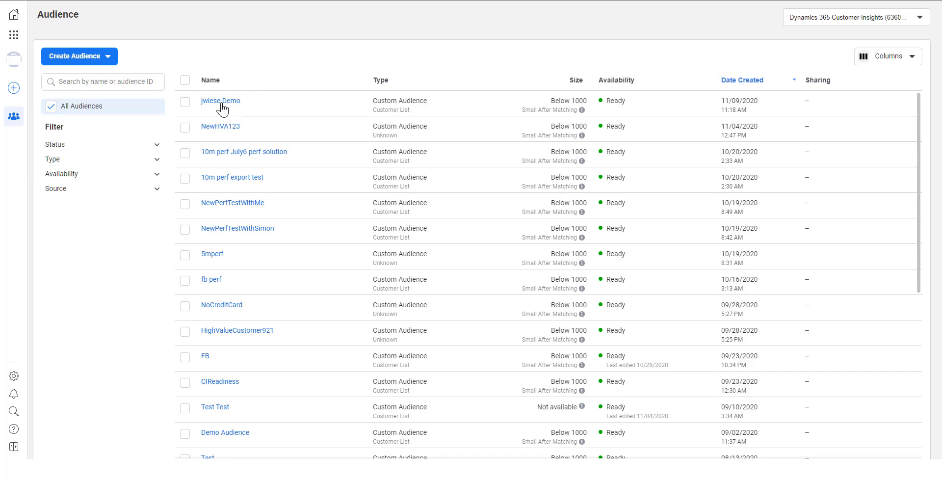
View the History of the jwiese Demo audience showing 1,381 rows added
left_click(221, 100)
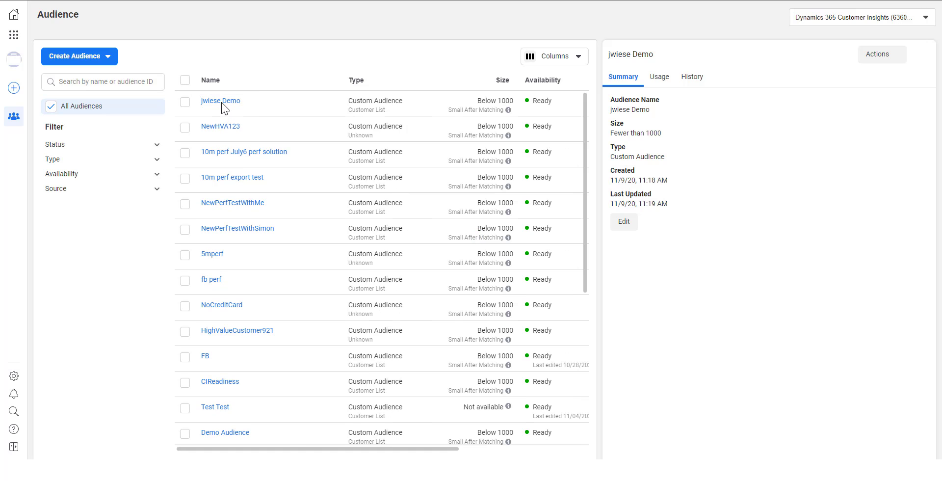
left_click(691, 76)
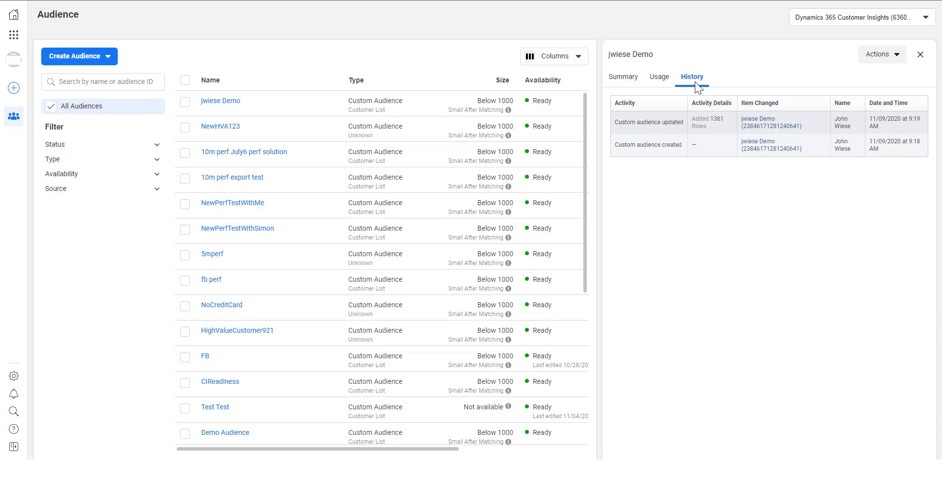
mouse_move(698, 145)
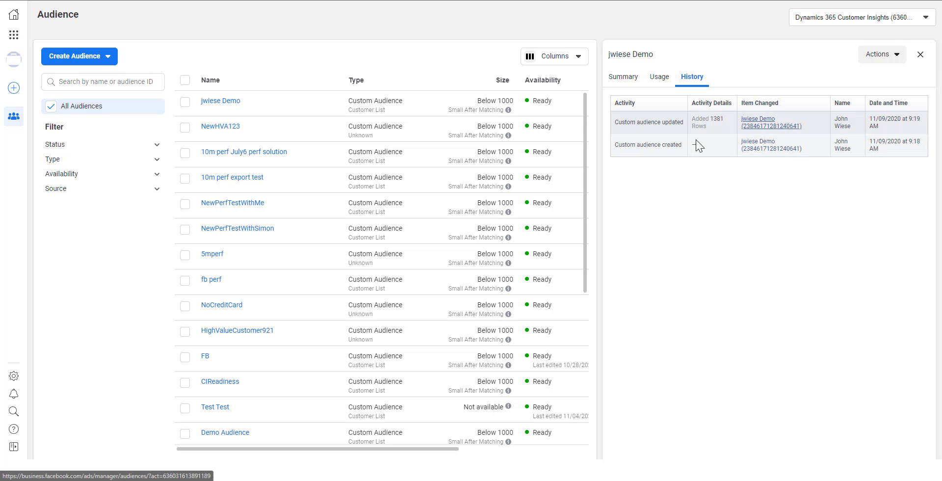
mouse_move(696, 147)
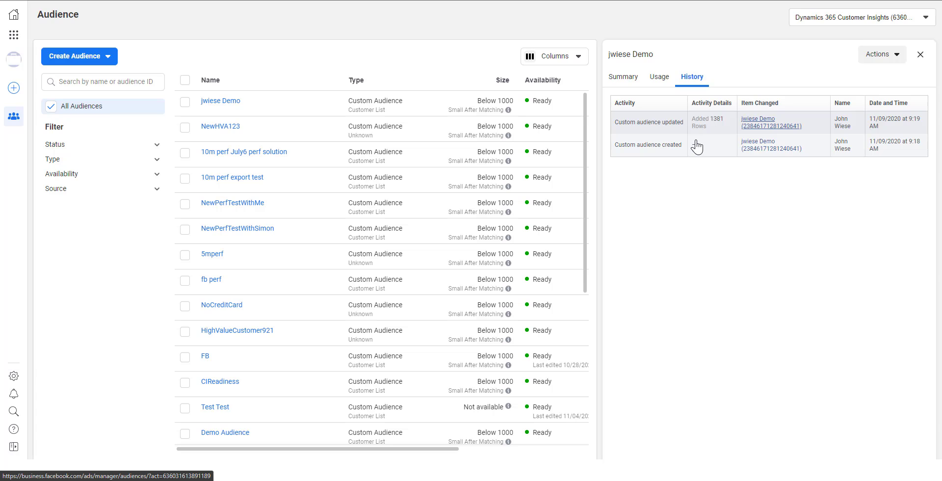